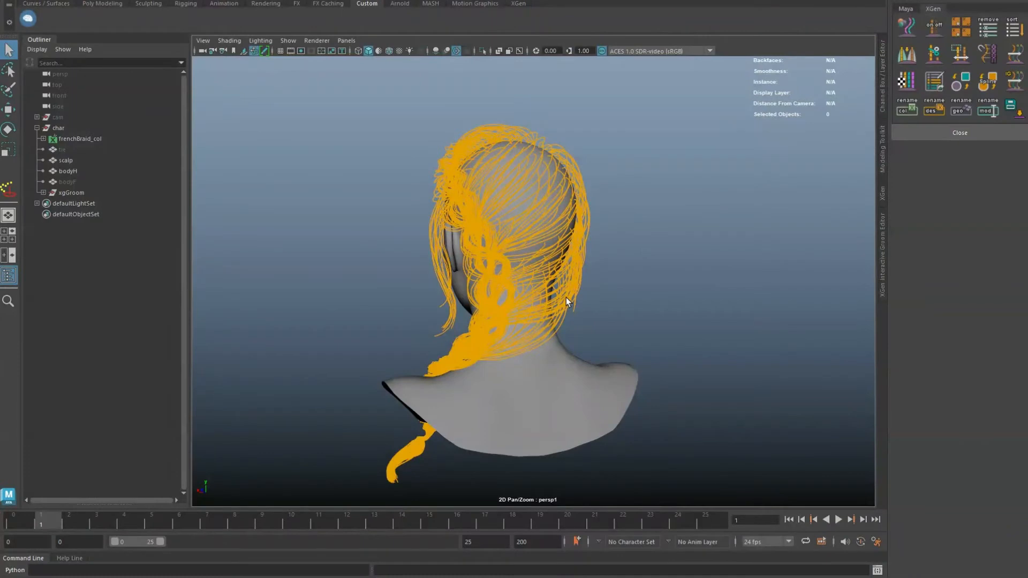
{"action": "mouse_move", "coordinate": [569, 302]}
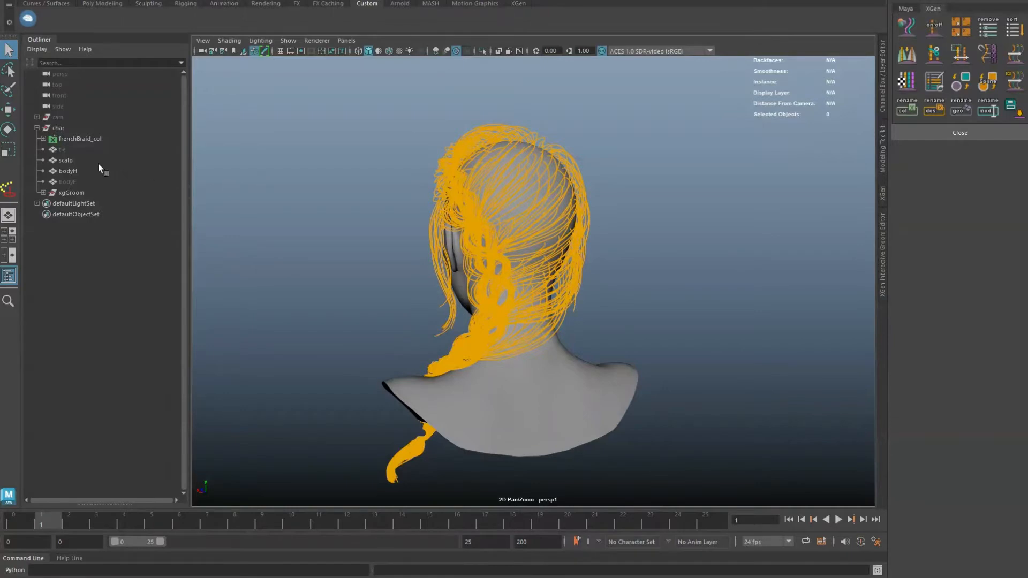
- Check the scalp's UV layout, collapse the guide hierarchy and select the French braid collection
{"action": "left_click", "coordinate": [65, 159]}
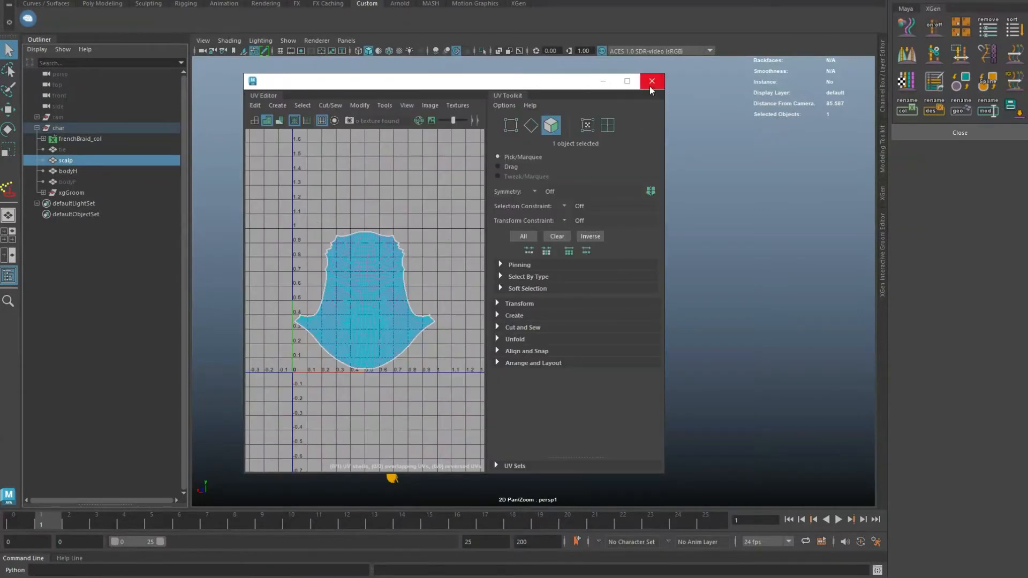
{"action": "left_click", "coordinate": [651, 80]}
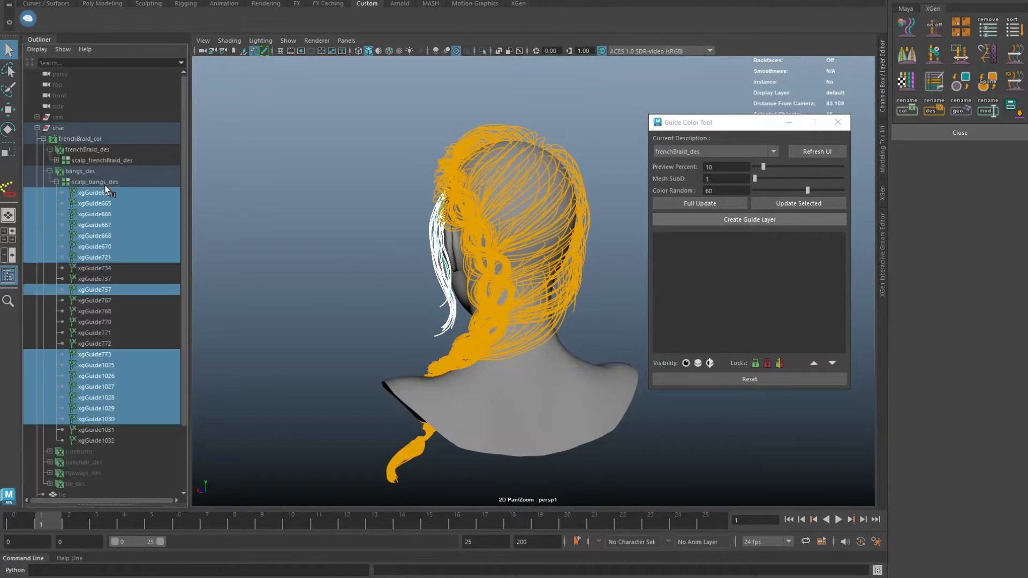
{"action": "left_click", "coordinate": [78, 172]}
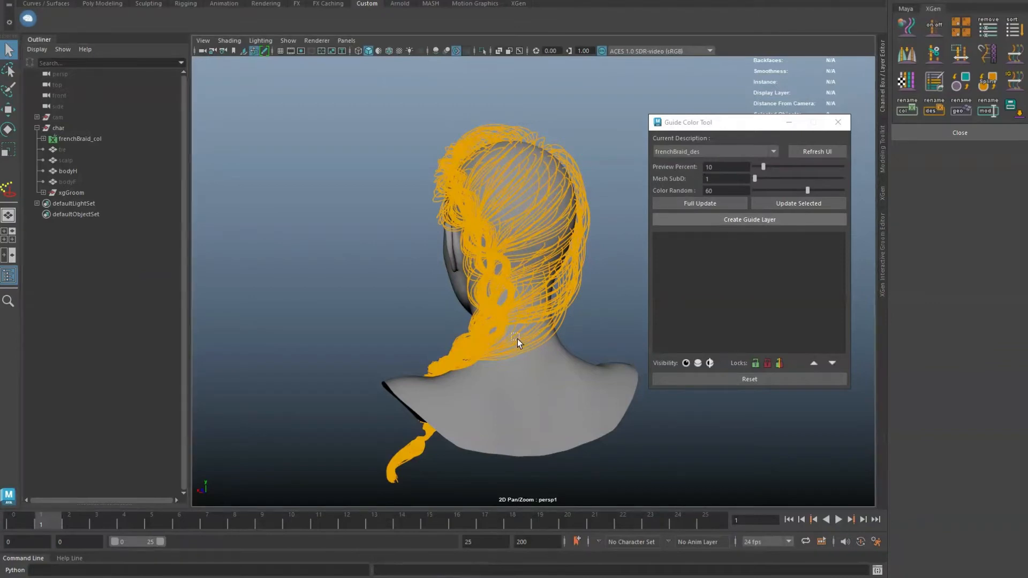
{"action": "left_click", "coordinate": [749, 219]}
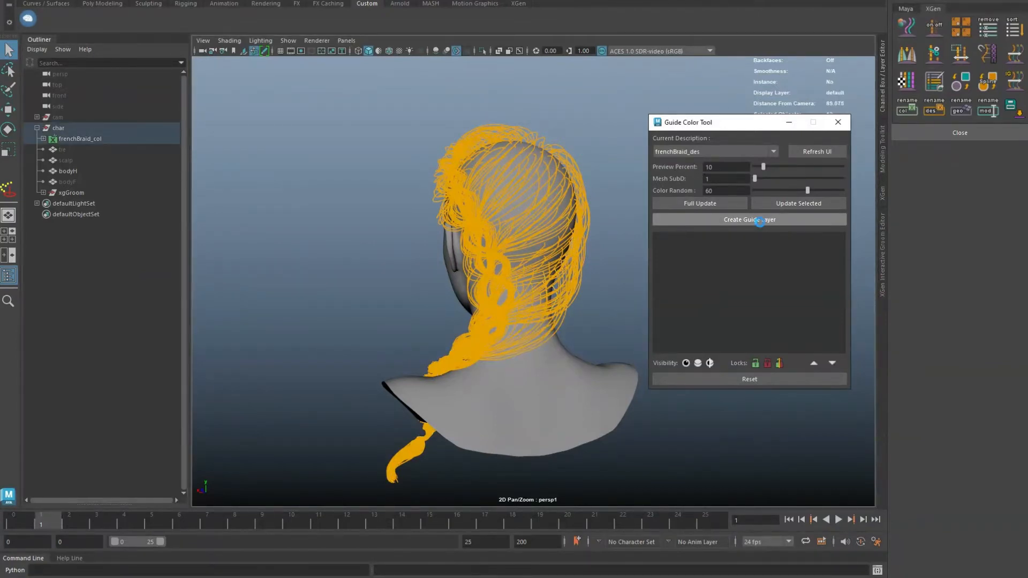
- Create guide layer frenchBraid_des_01 for the braid and select it in the tool
{"action": "left_click", "coordinate": [748, 218]}
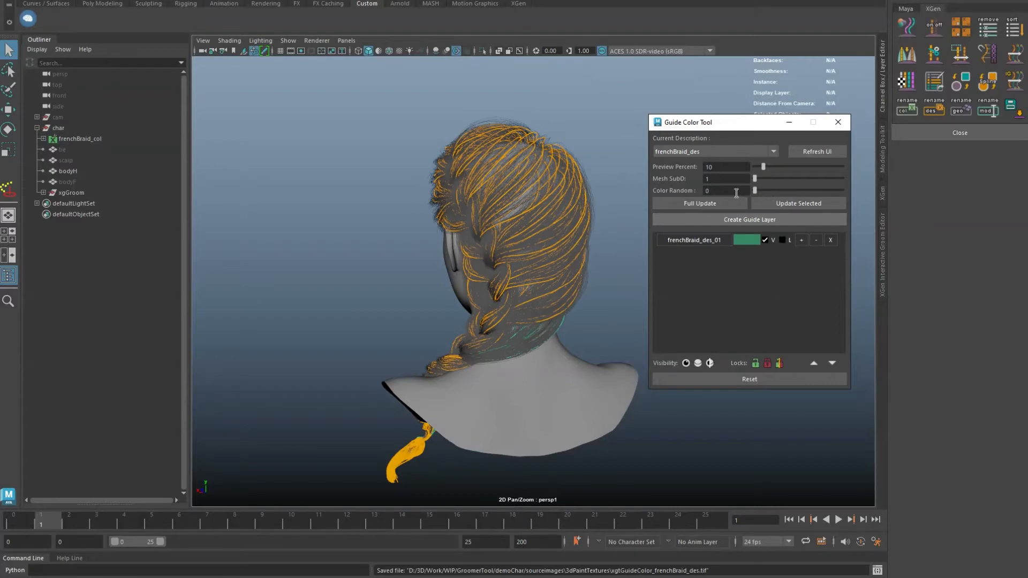
{"action": "mouse_move", "coordinate": [528, 202]}
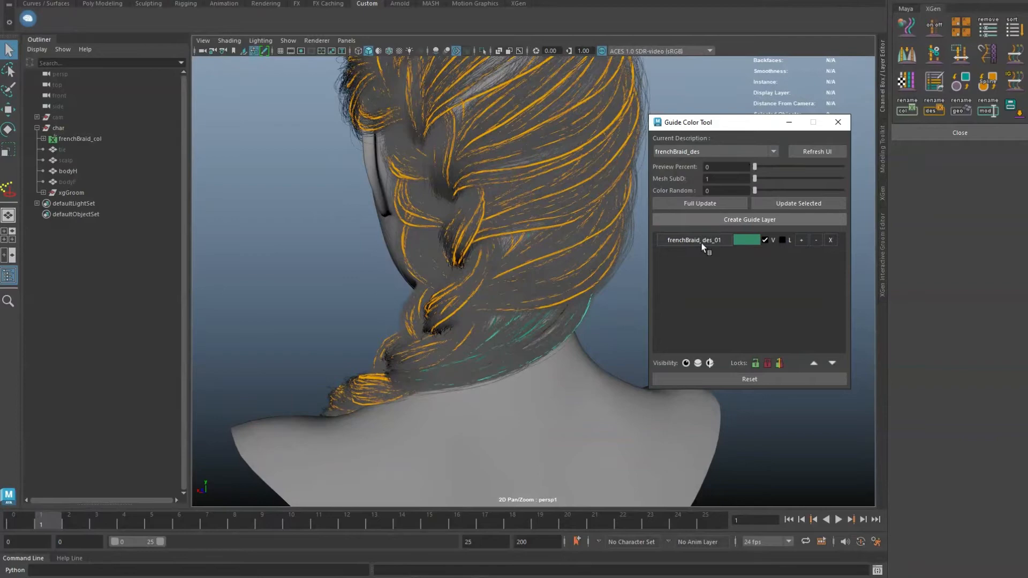
{"action": "left_click", "coordinate": [693, 239]}
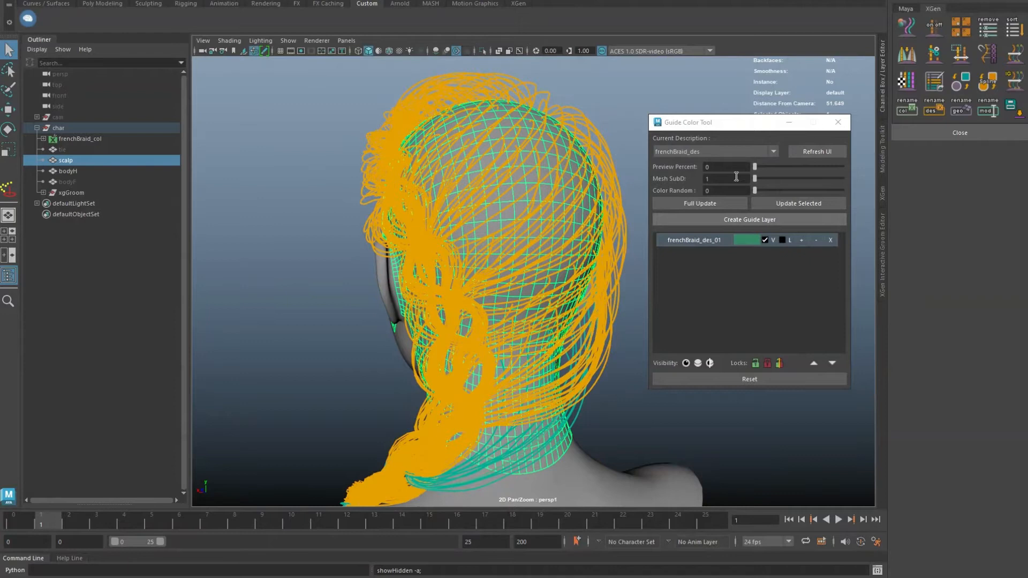
{"action": "mouse_move", "coordinate": [568, 179]}
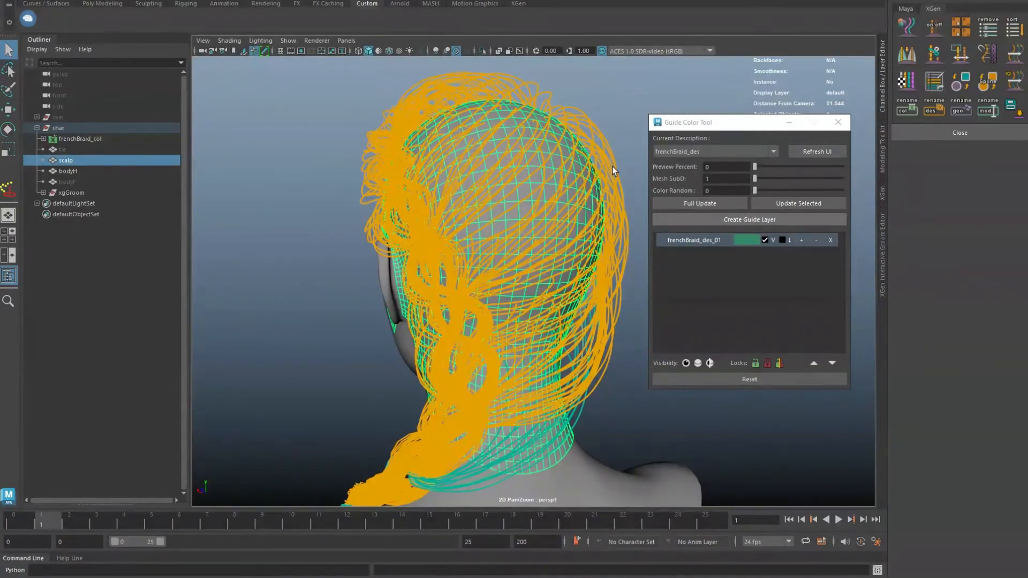
- Drag the Mesh SubD slider up and back to test the scalp preview subdivision
{"action": "left_click_drag", "start_coordinate": [754, 178], "coordinate": [777, 179]}
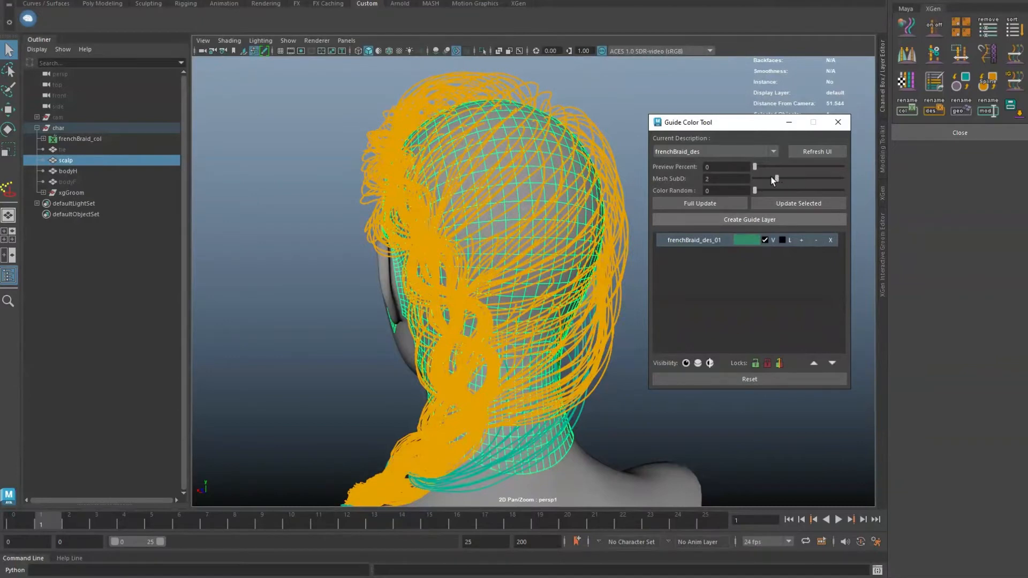
{"action": "left_click_drag", "start_coordinate": [773, 179], "coordinate": [754, 179]}
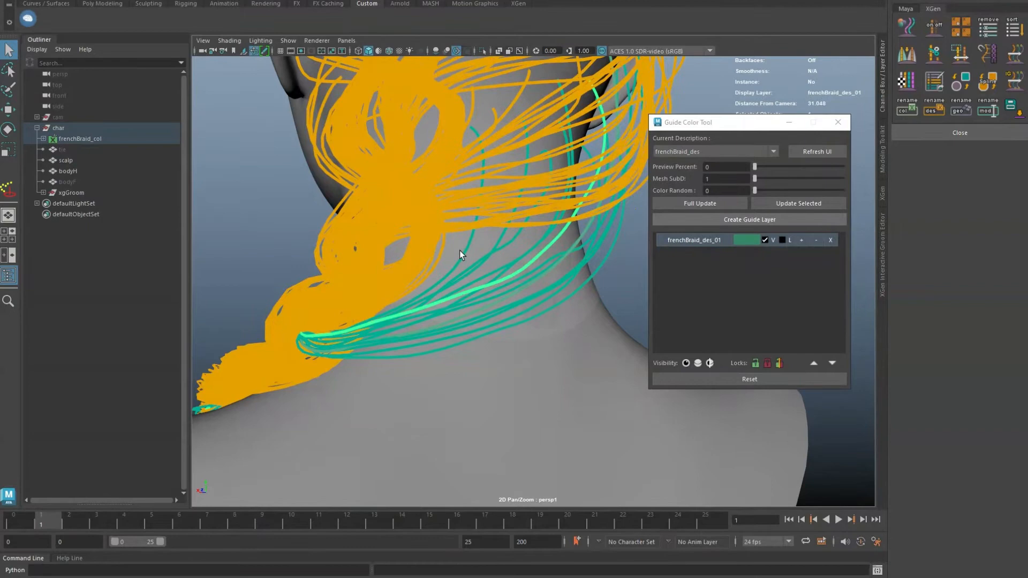
- Select the neck guides, set Color Random to 66 and reselect frenchBraid_des_01, now pink
{"action": "left_click_drag", "start_coordinate": [754, 191], "coordinate": [813, 190]}
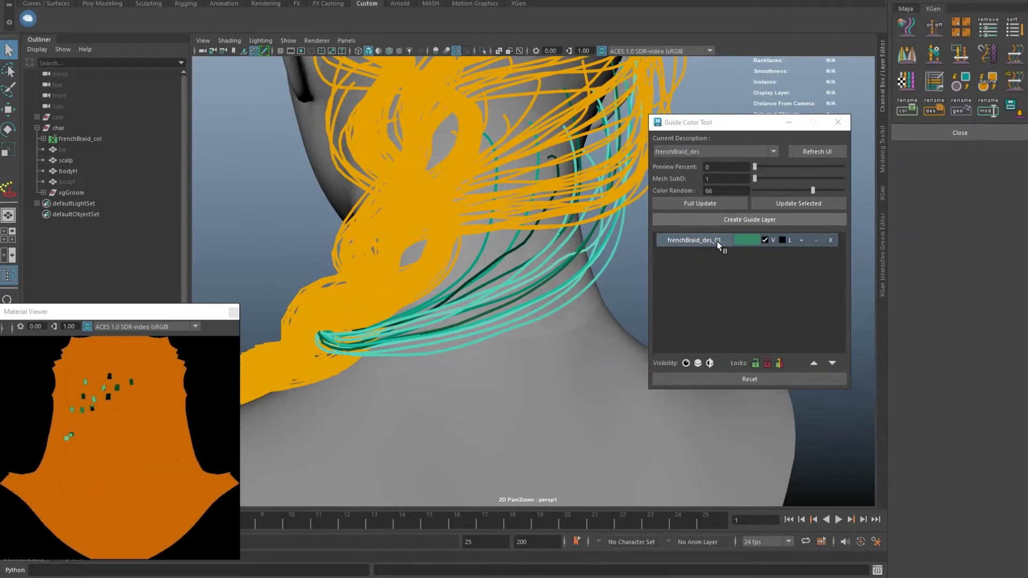
{"action": "left_click", "coordinate": [744, 239]}
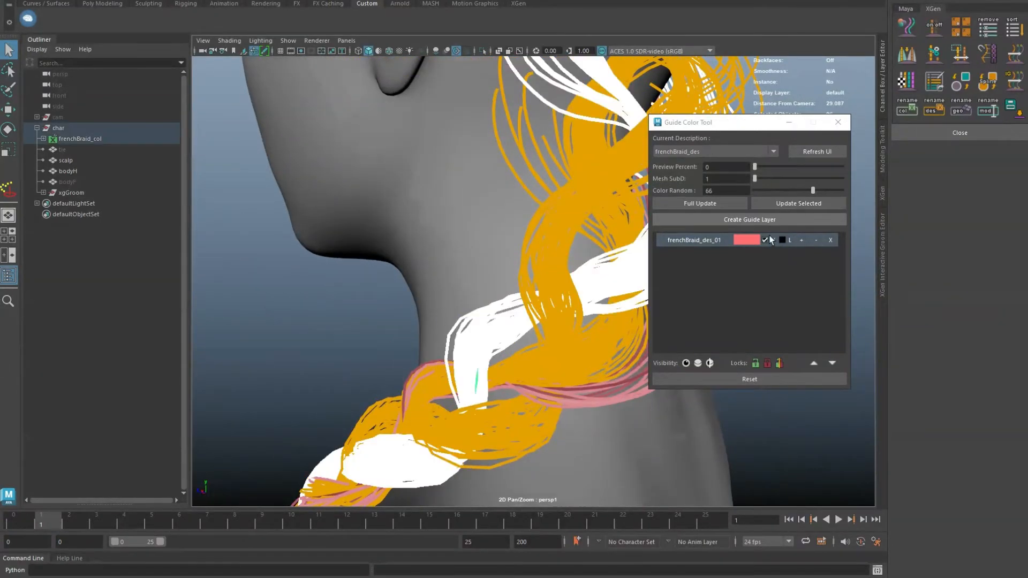
- Create layers frenchBraid_des_02 to _04 from selected guides and adjust their colour saturation
{"action": "left_click", "coordinate": [748, 219]}
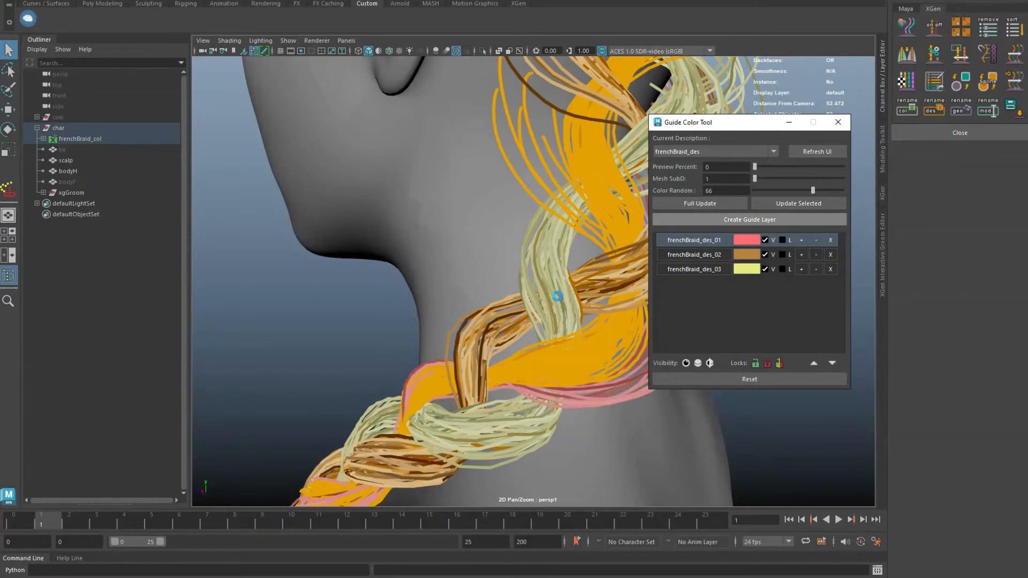
{"action": "left_click", "coordinate": [748, 218]}
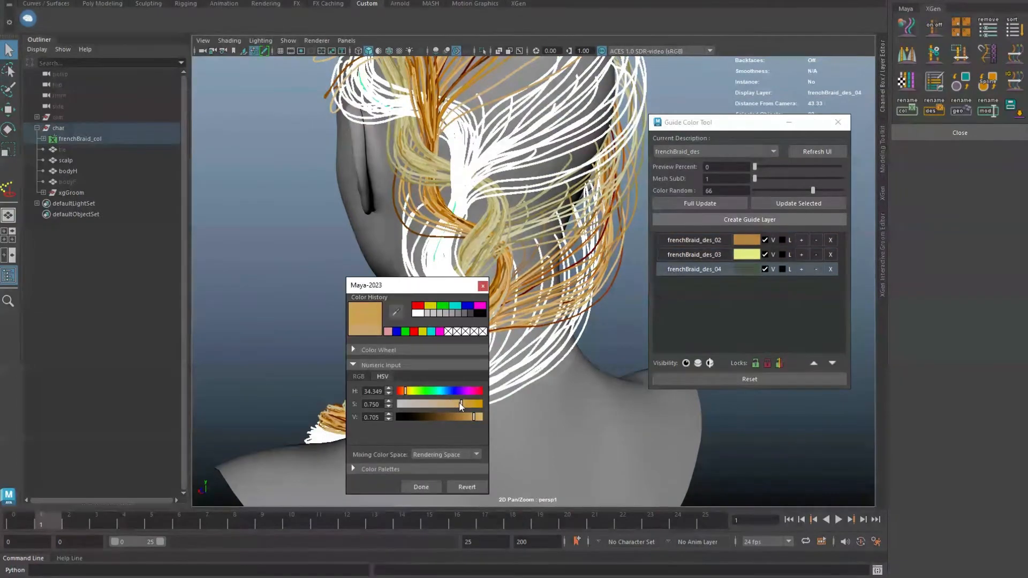
{"action": "left_click", "coordinate": [420, 486]}
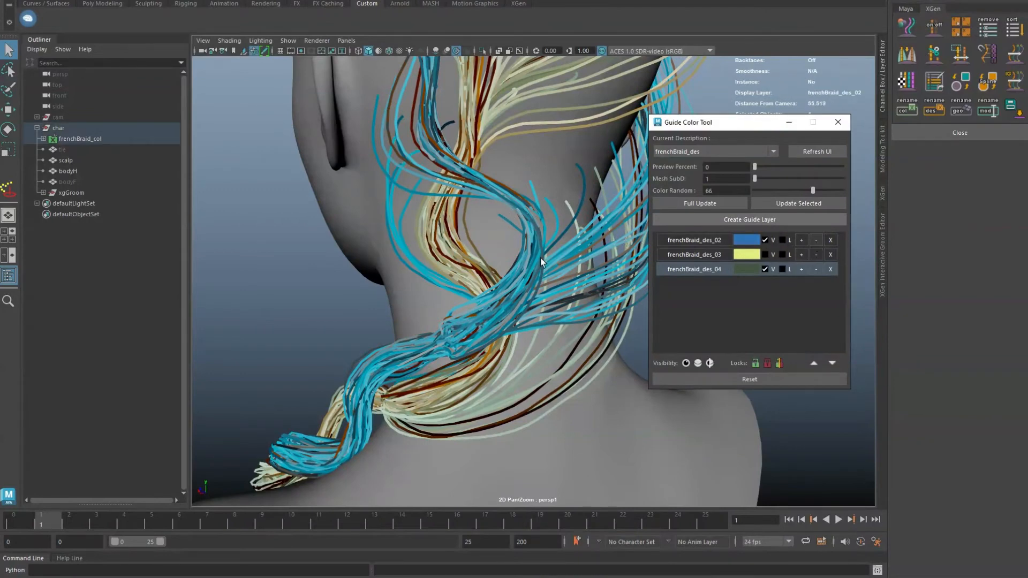
- Delete the blue frenchBraid_des_02 layer and put another guide group on a new pink layer
{"action": "left_click", "coordinate": [699, 203]}
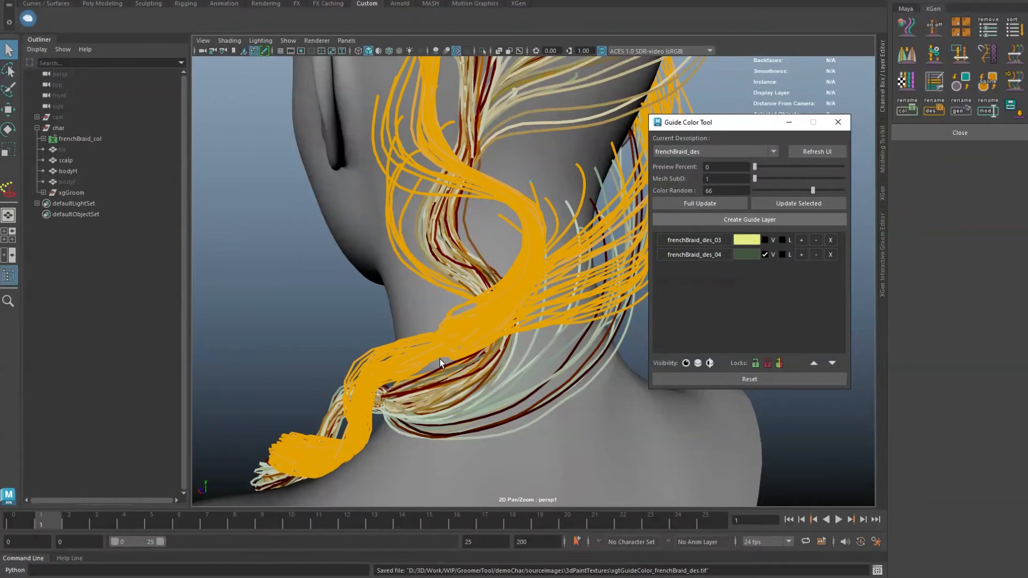
{"action": "left_click", "coordinate": [750, 219]}
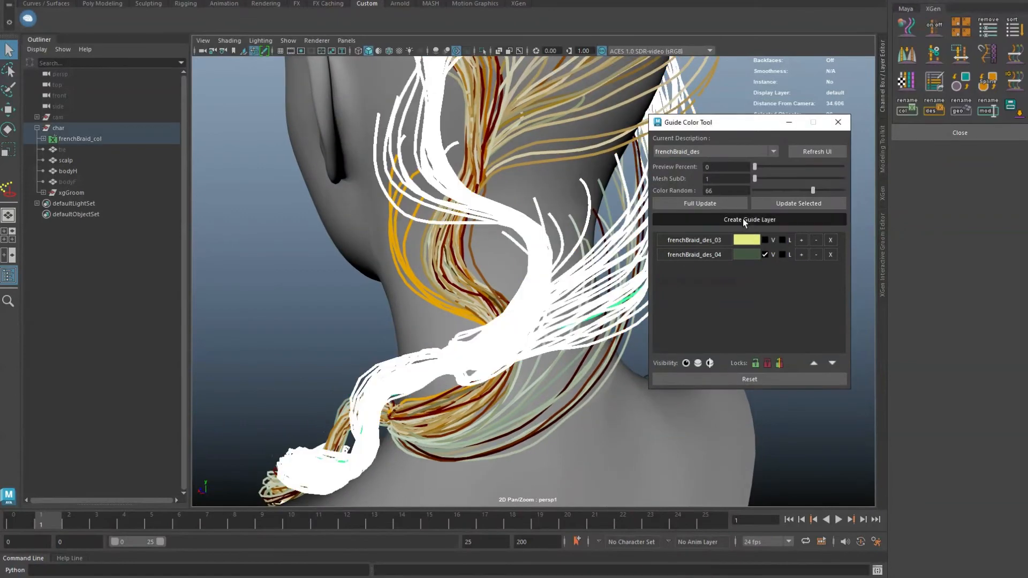
{"action": "left_click", "coordinate": [748, 220]}
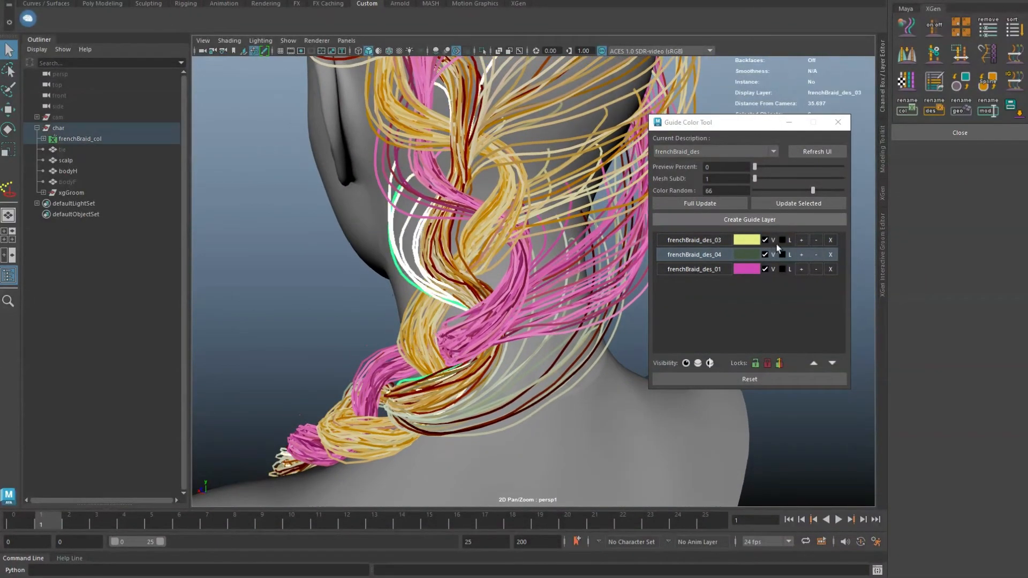
{"action": "left_click", "coordinate": [801, 240]}
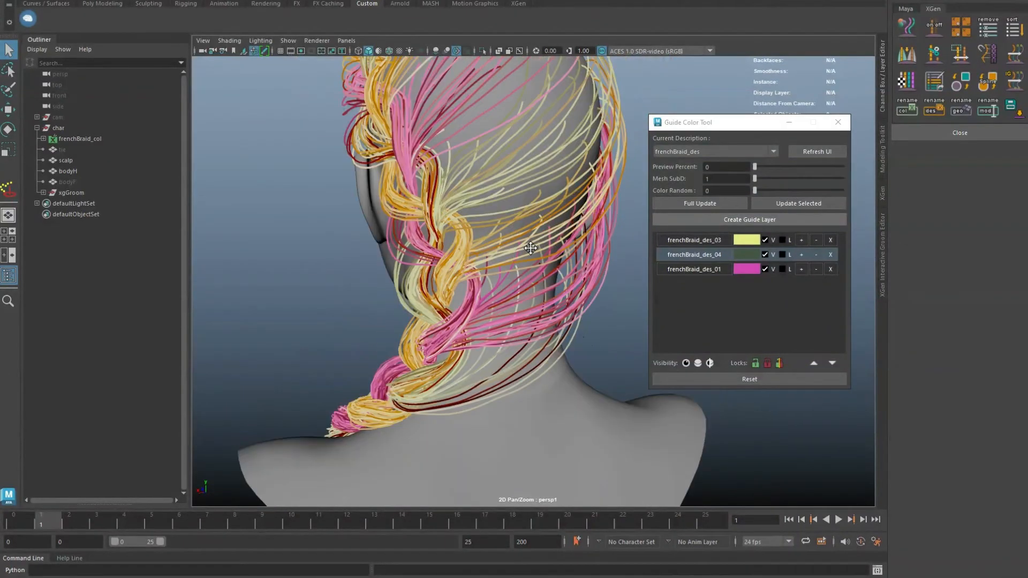
- Zero Color Random on the layers so nape guides show white beside pink and pale colours
{"action": "left_click", "coordinate": [699, 204]}
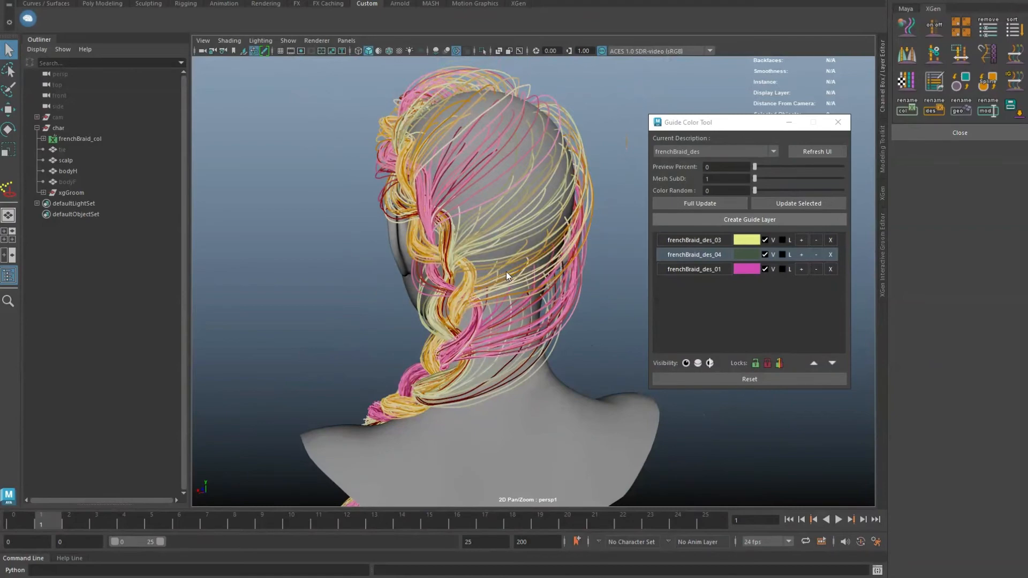
{"action": "mouse_move", "coordinate": [520, 271]}
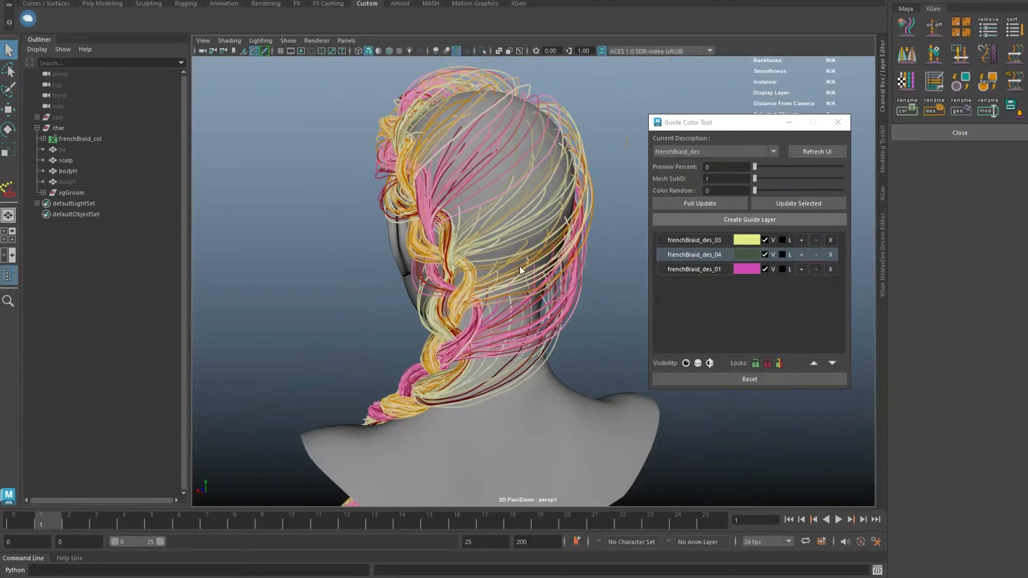
{"action": "left_click", "coordinate": [699, 203]}
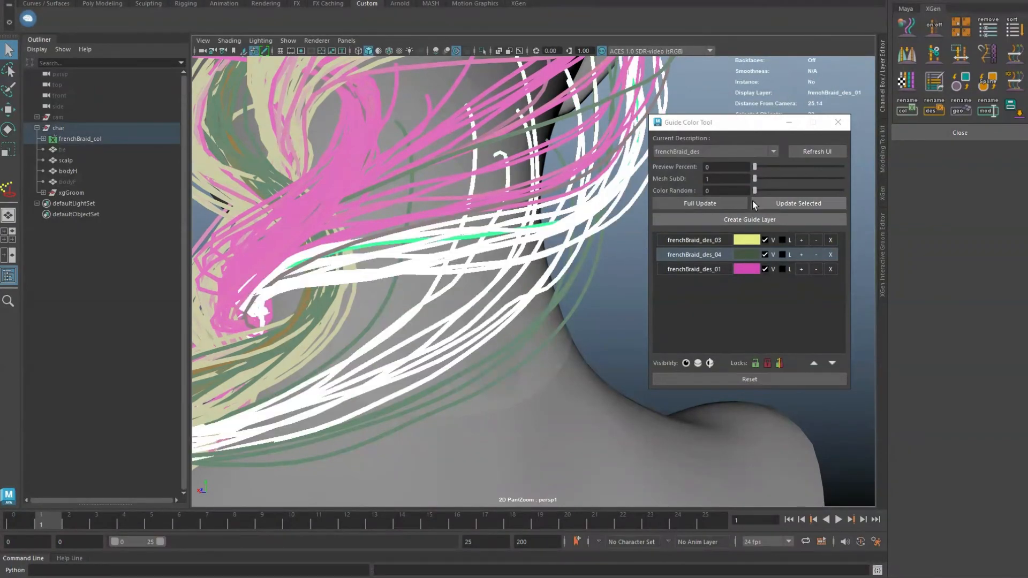
- Update the layers, then Reset the Guide Color Tool to remove all layers and restore orange guides
{"action": "left_click_drag", "start_coordinate": [754, 191], "coordinate": [816, 191]}
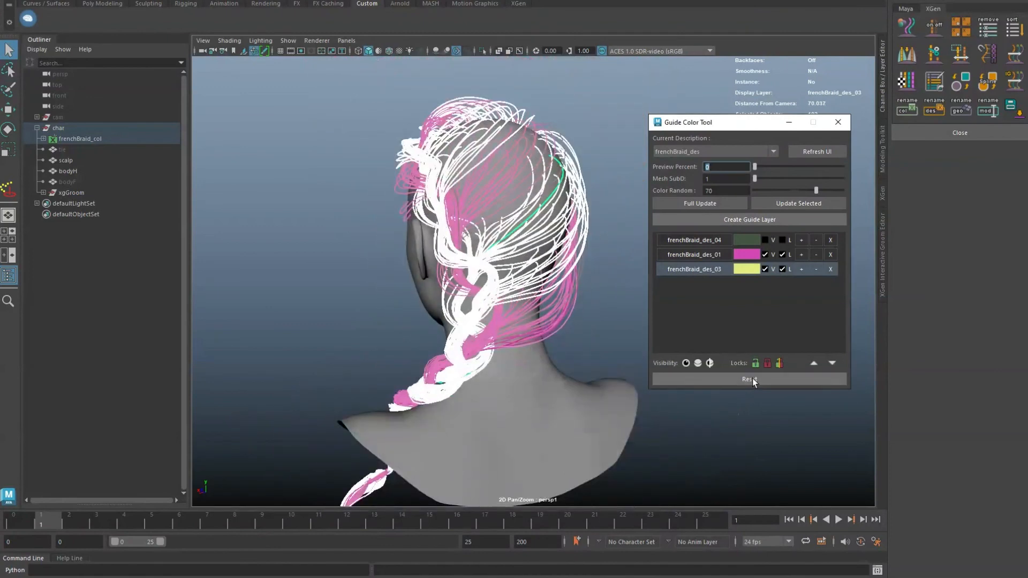
{"action": "left_click", "coordinate": [748, 379]}
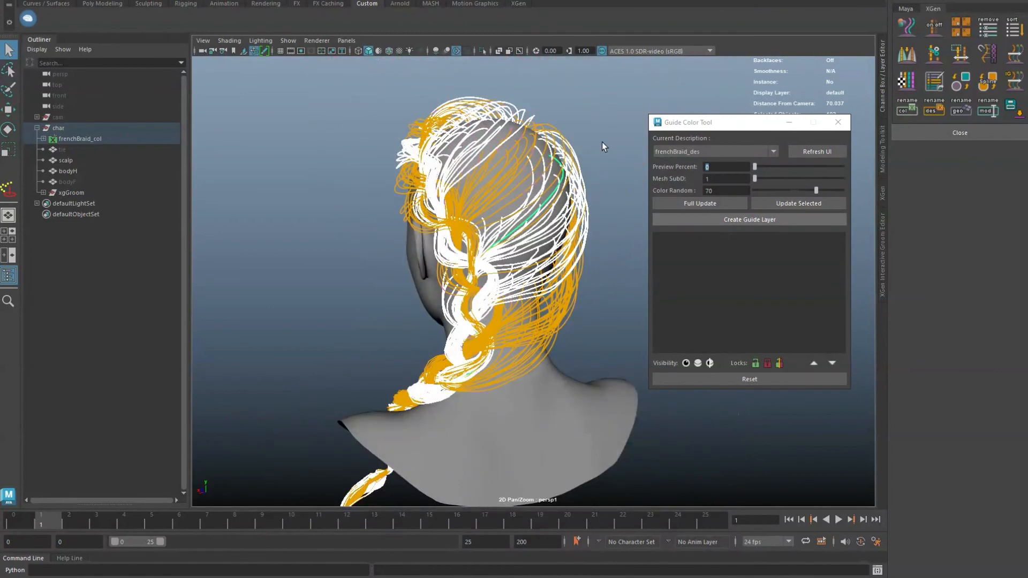